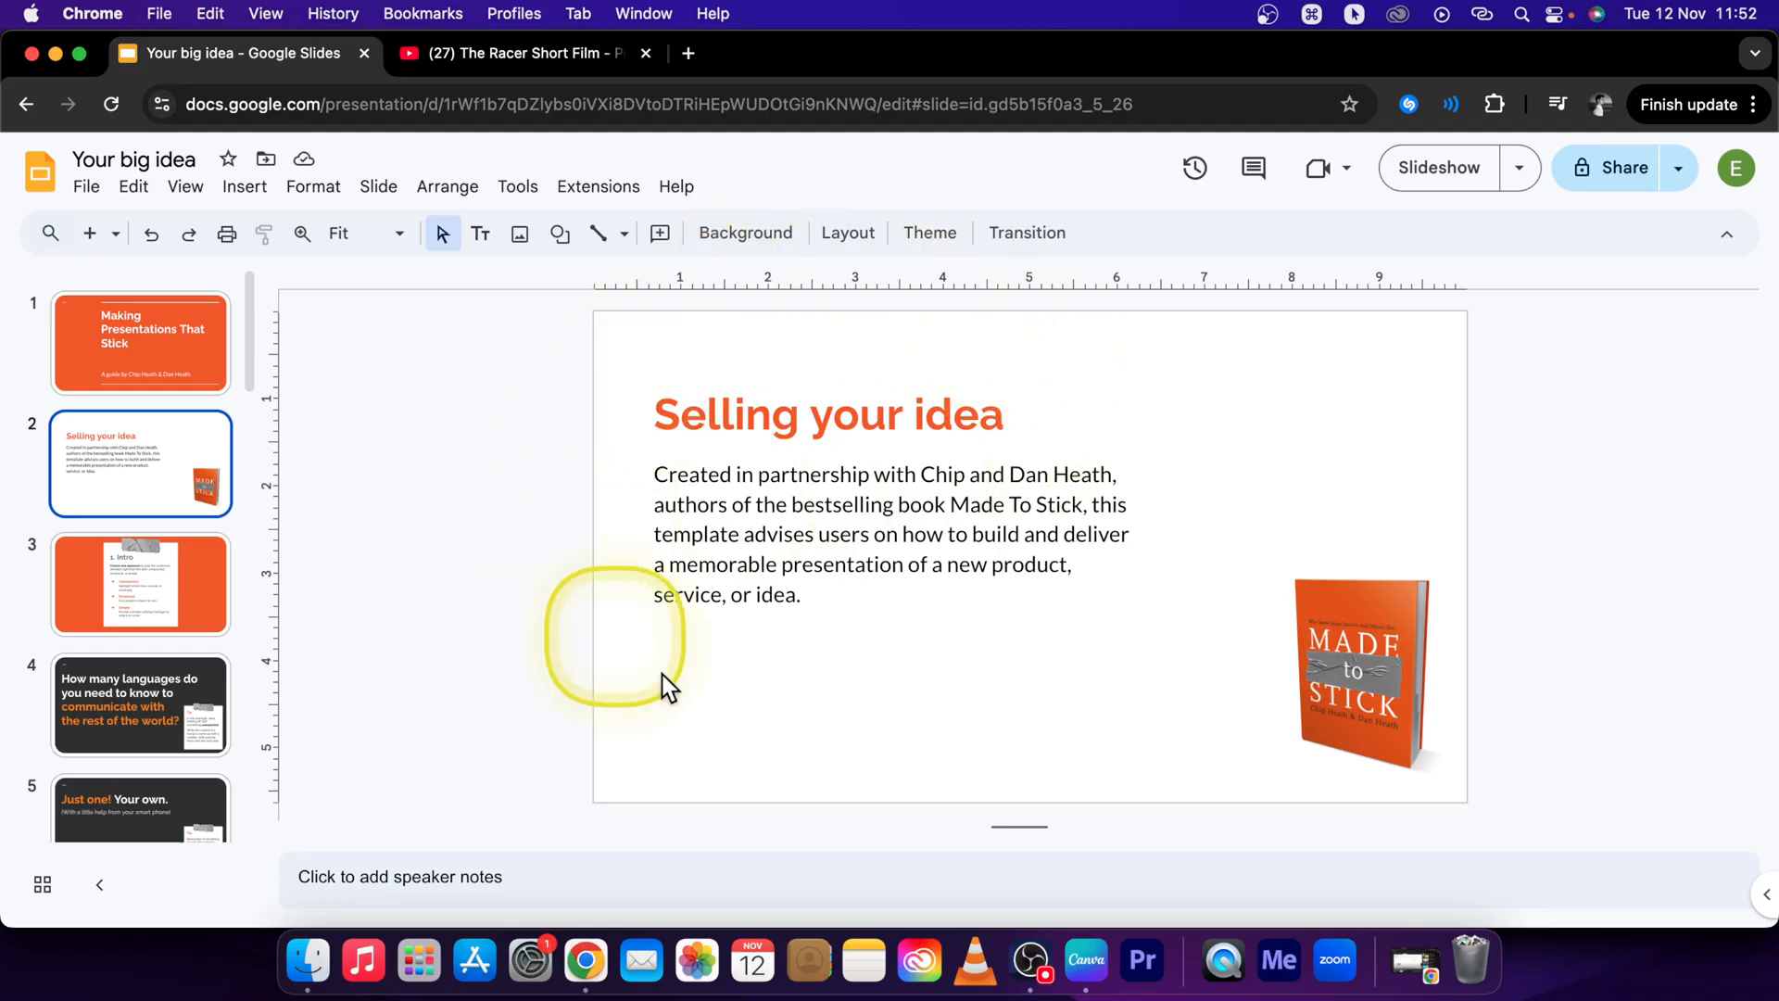
{"action": "mouse_move", "coordinate": [788, 672]}
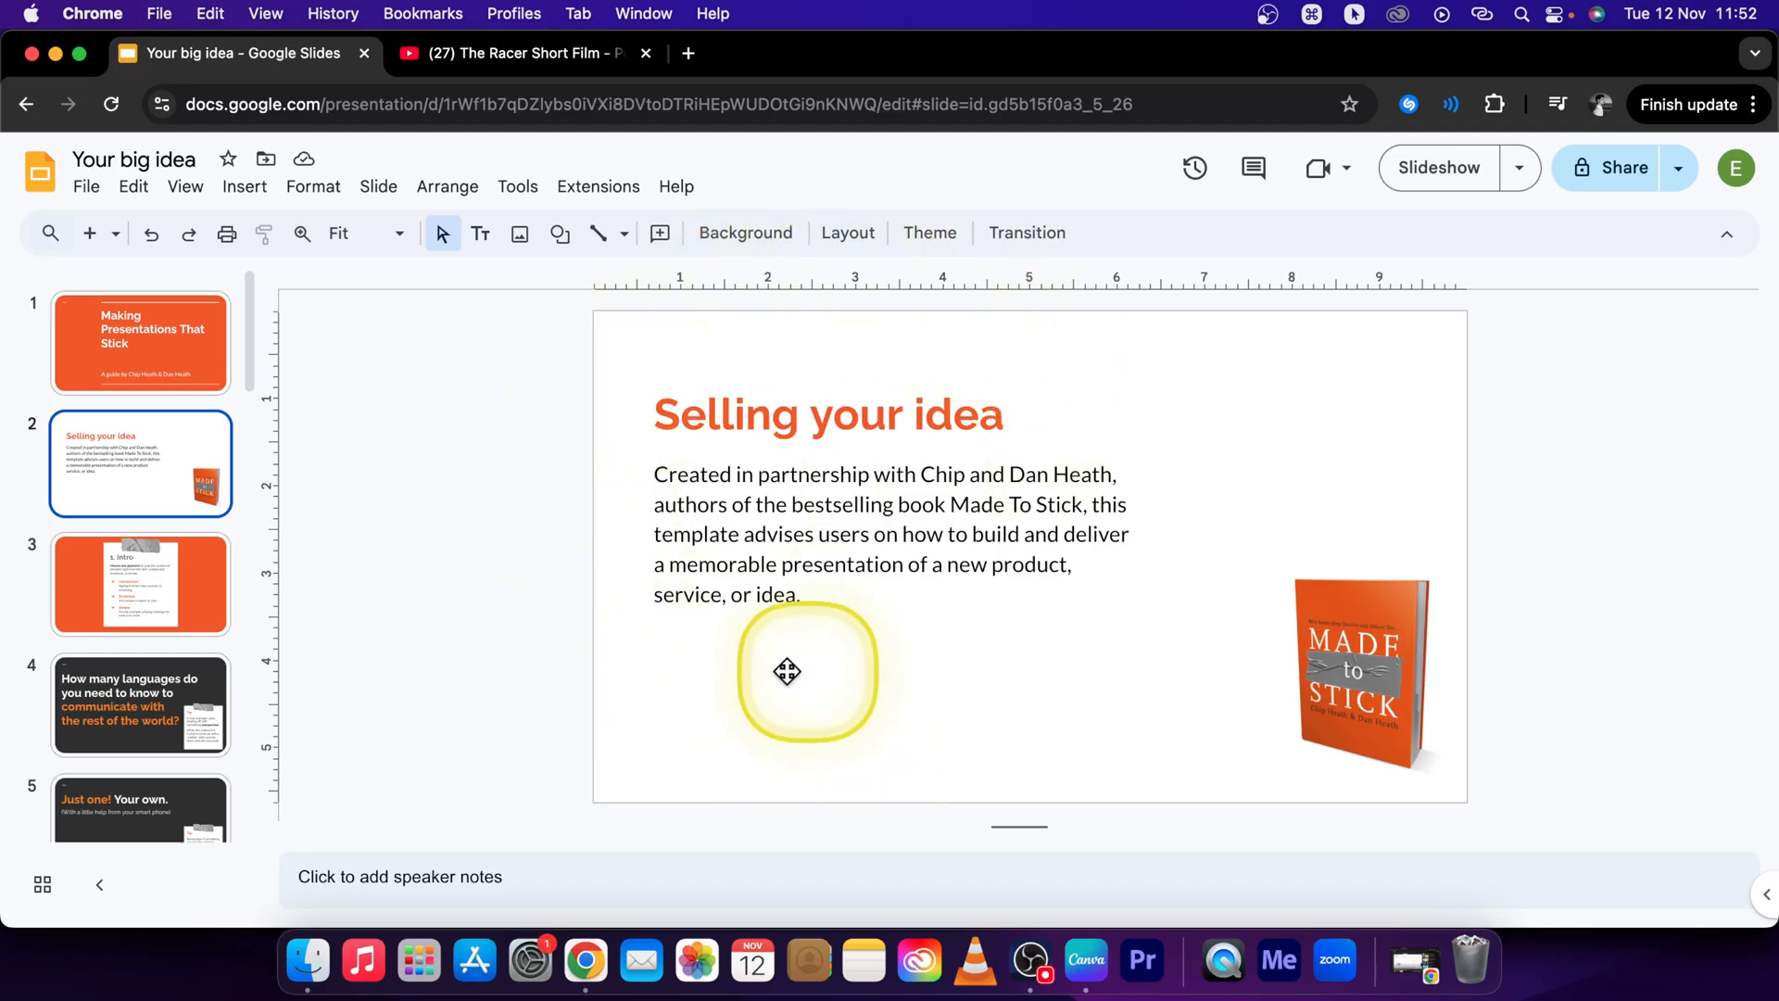
Break the 'Selling your idea' body text into three separate paragraphs
{"action": "left_click", "coordinate": [771, 522]}
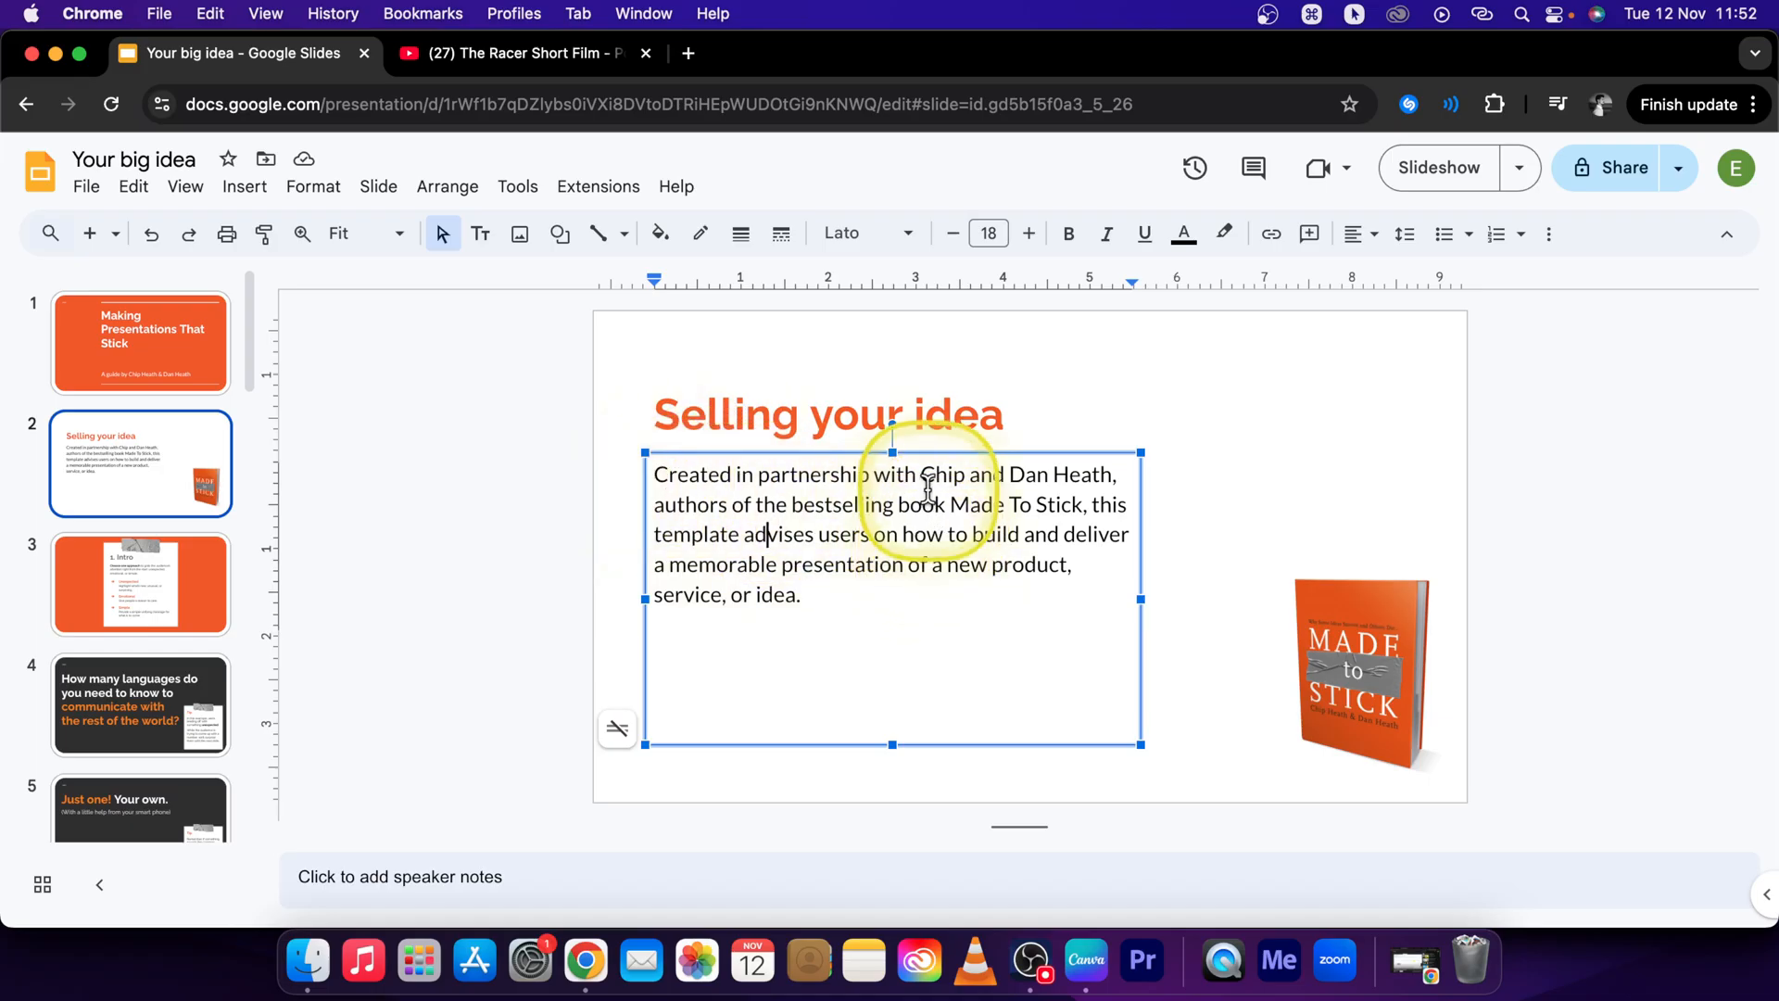
{"action": "key", "text": "Return"}
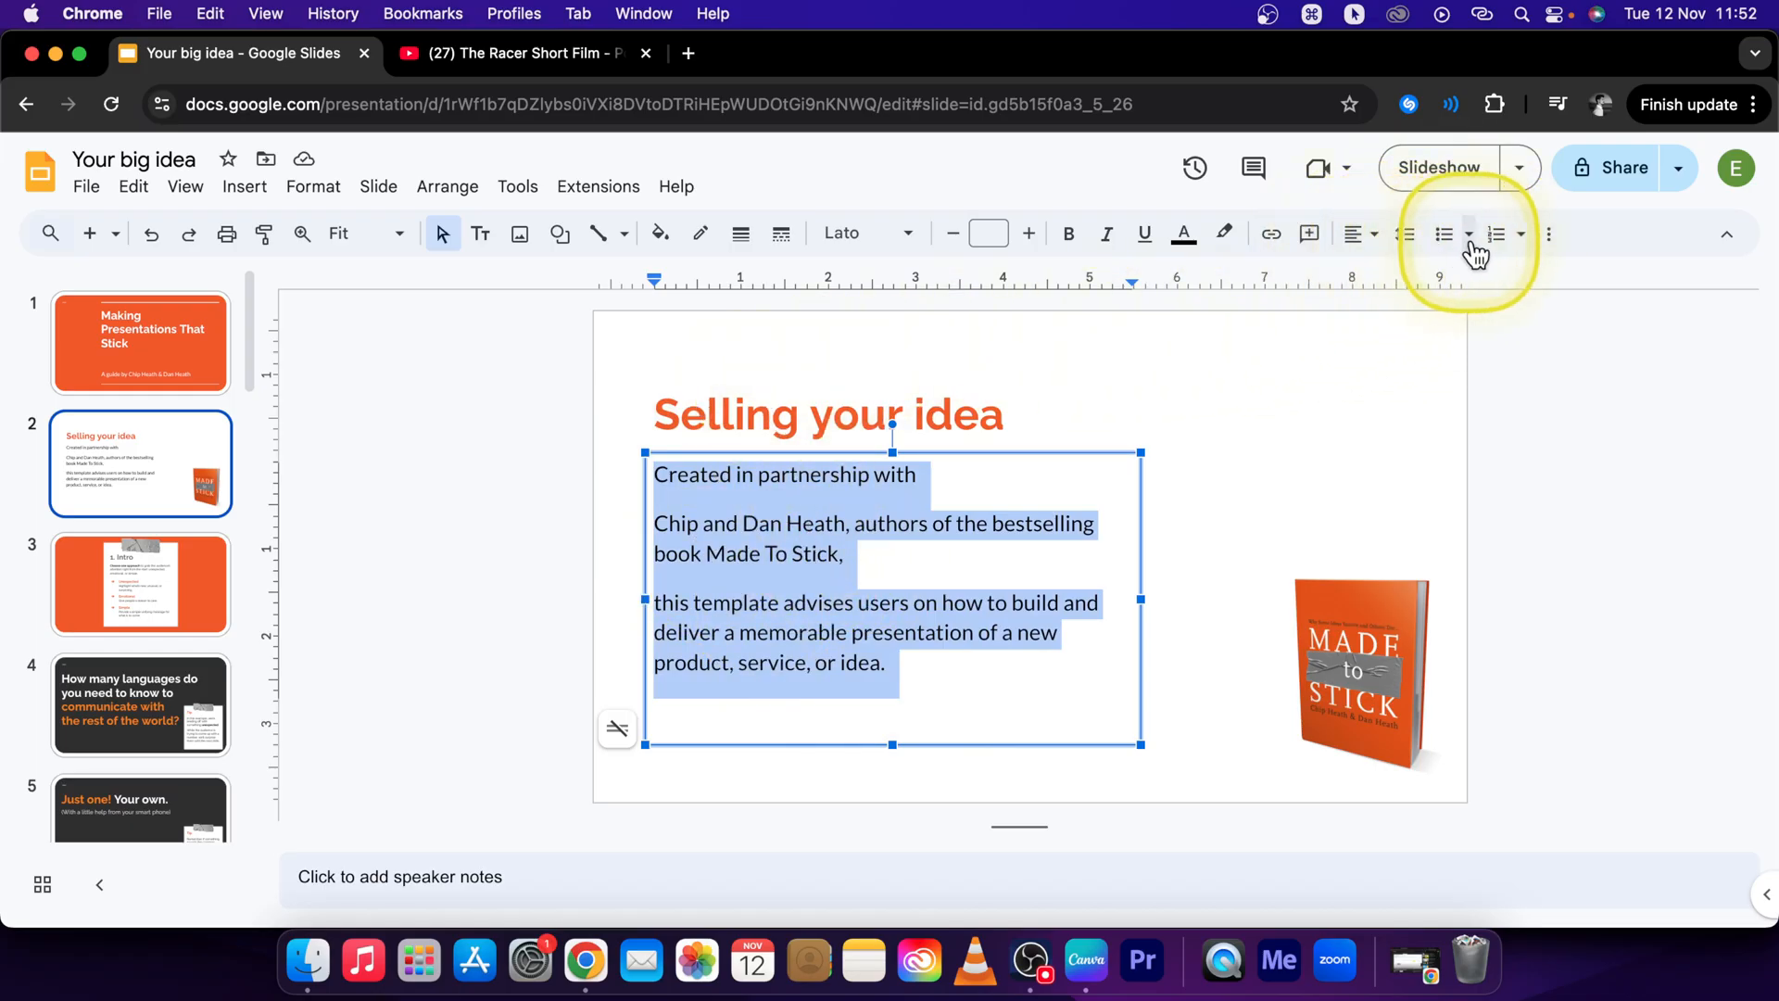
{"action": "mouse_move", "coordinate": [1443, 233]}
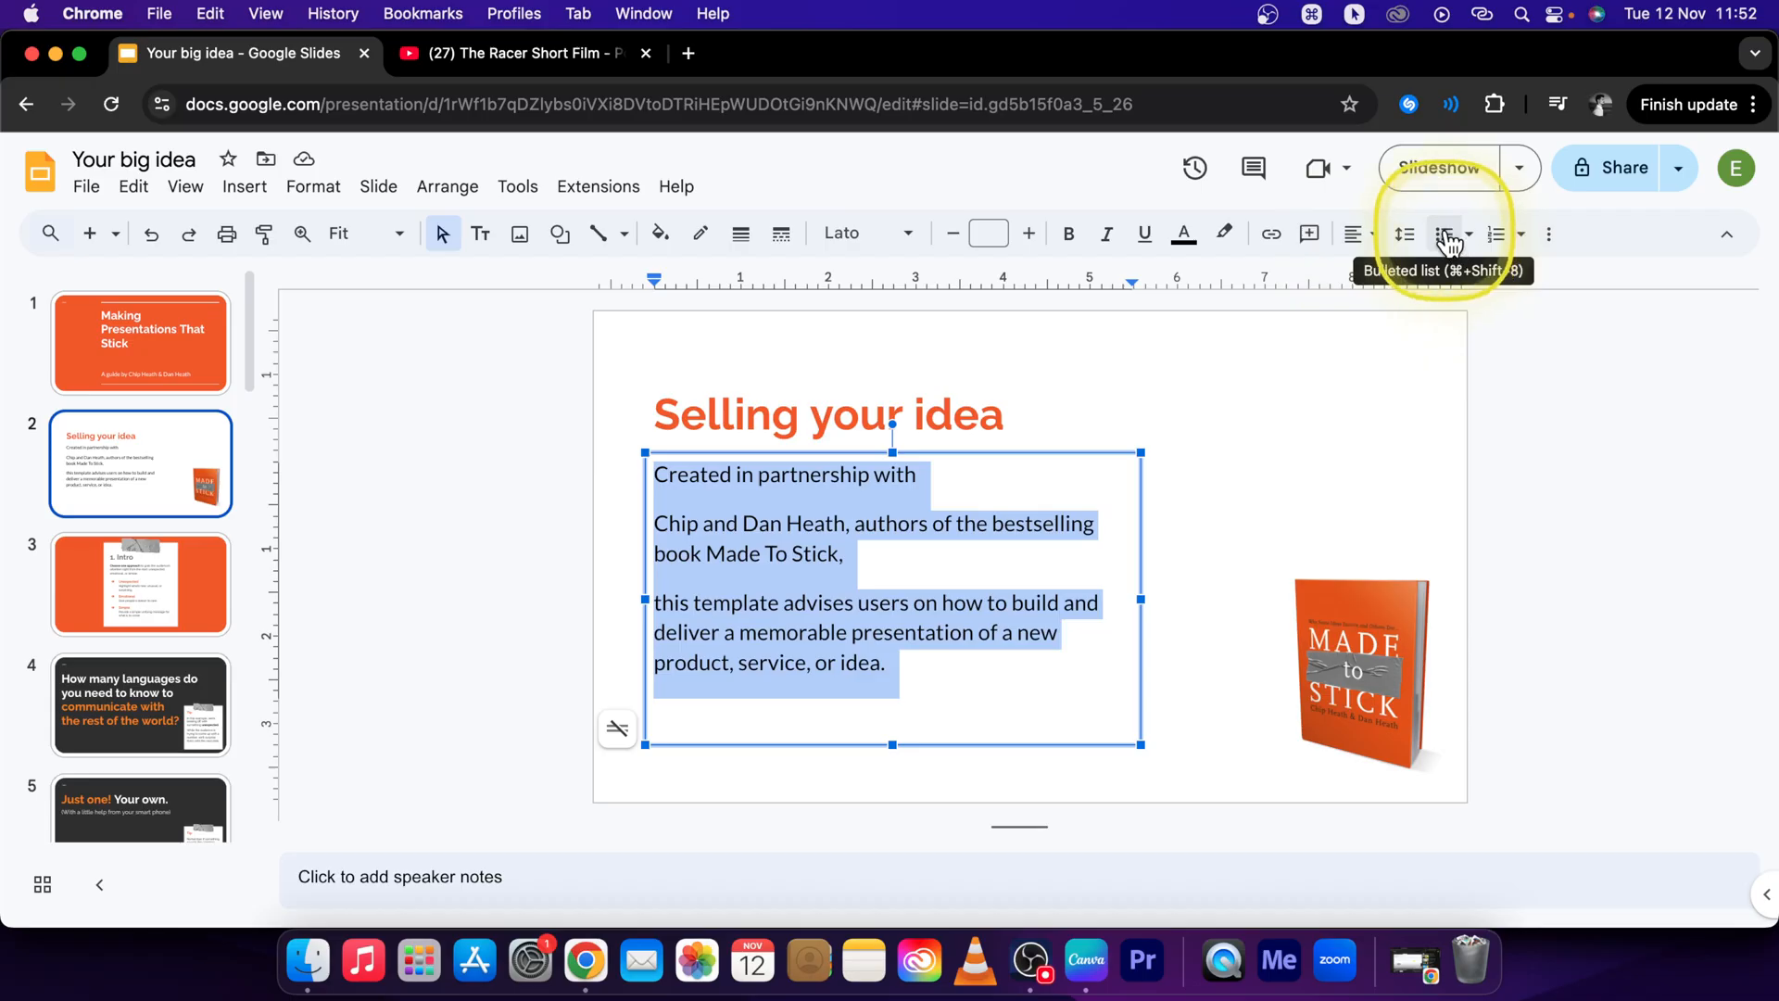
Make the three paragraphs a bulleted list, trying star bullets then settling on arrows
{"action": "left_click", "coordinate": [1444, 233]}
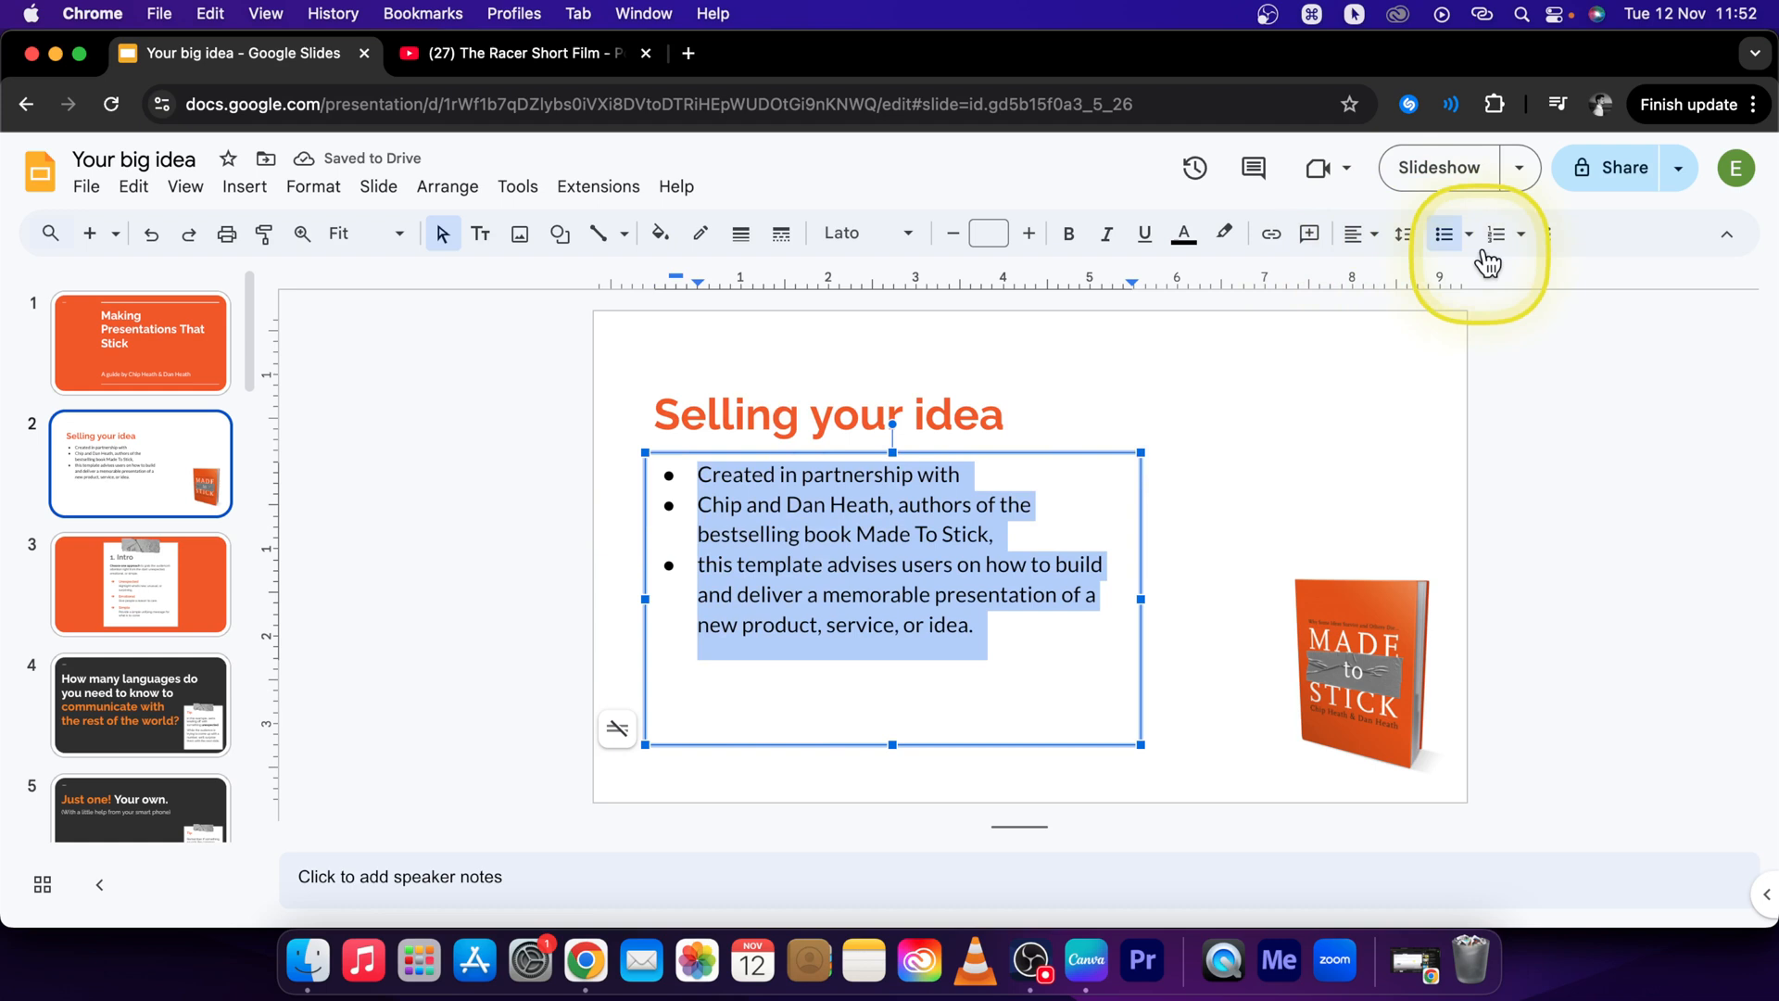
{"action": "mouse_move", "coordinate": [1442, 234]}
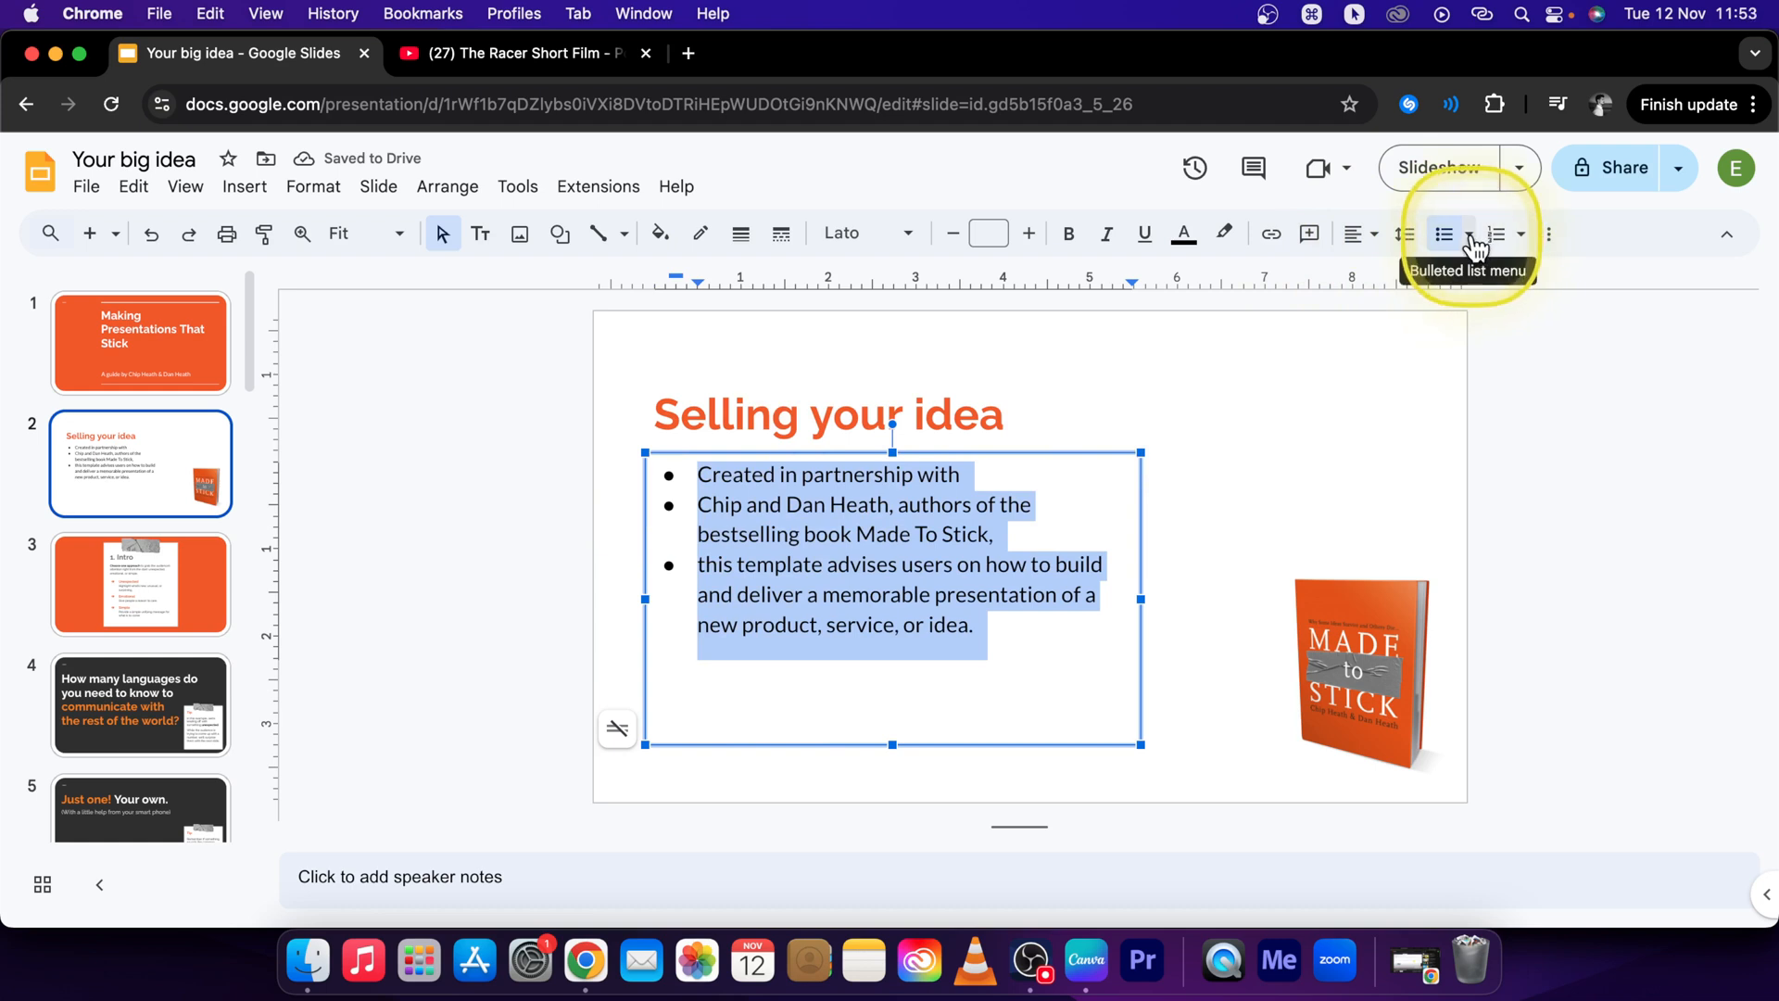
{"action": "left_click", "coordinate": [1466, 233]}
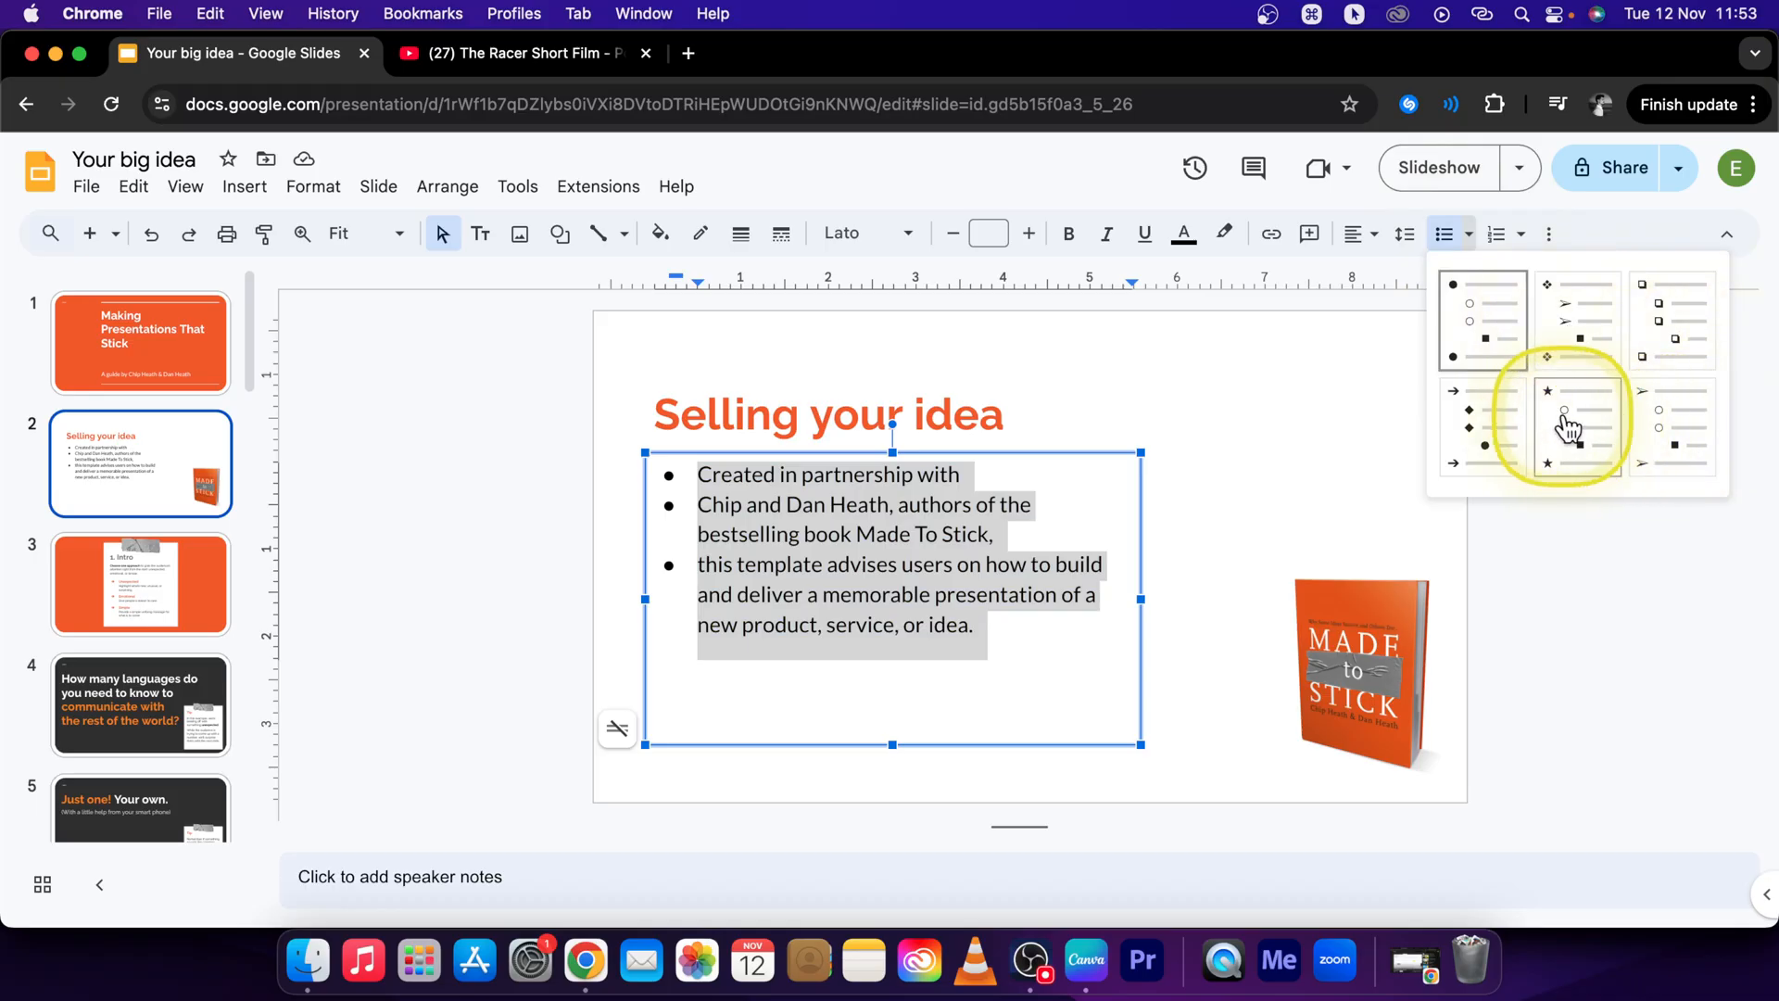
{"action": "left_click", "coordinate": [1578, 424]}
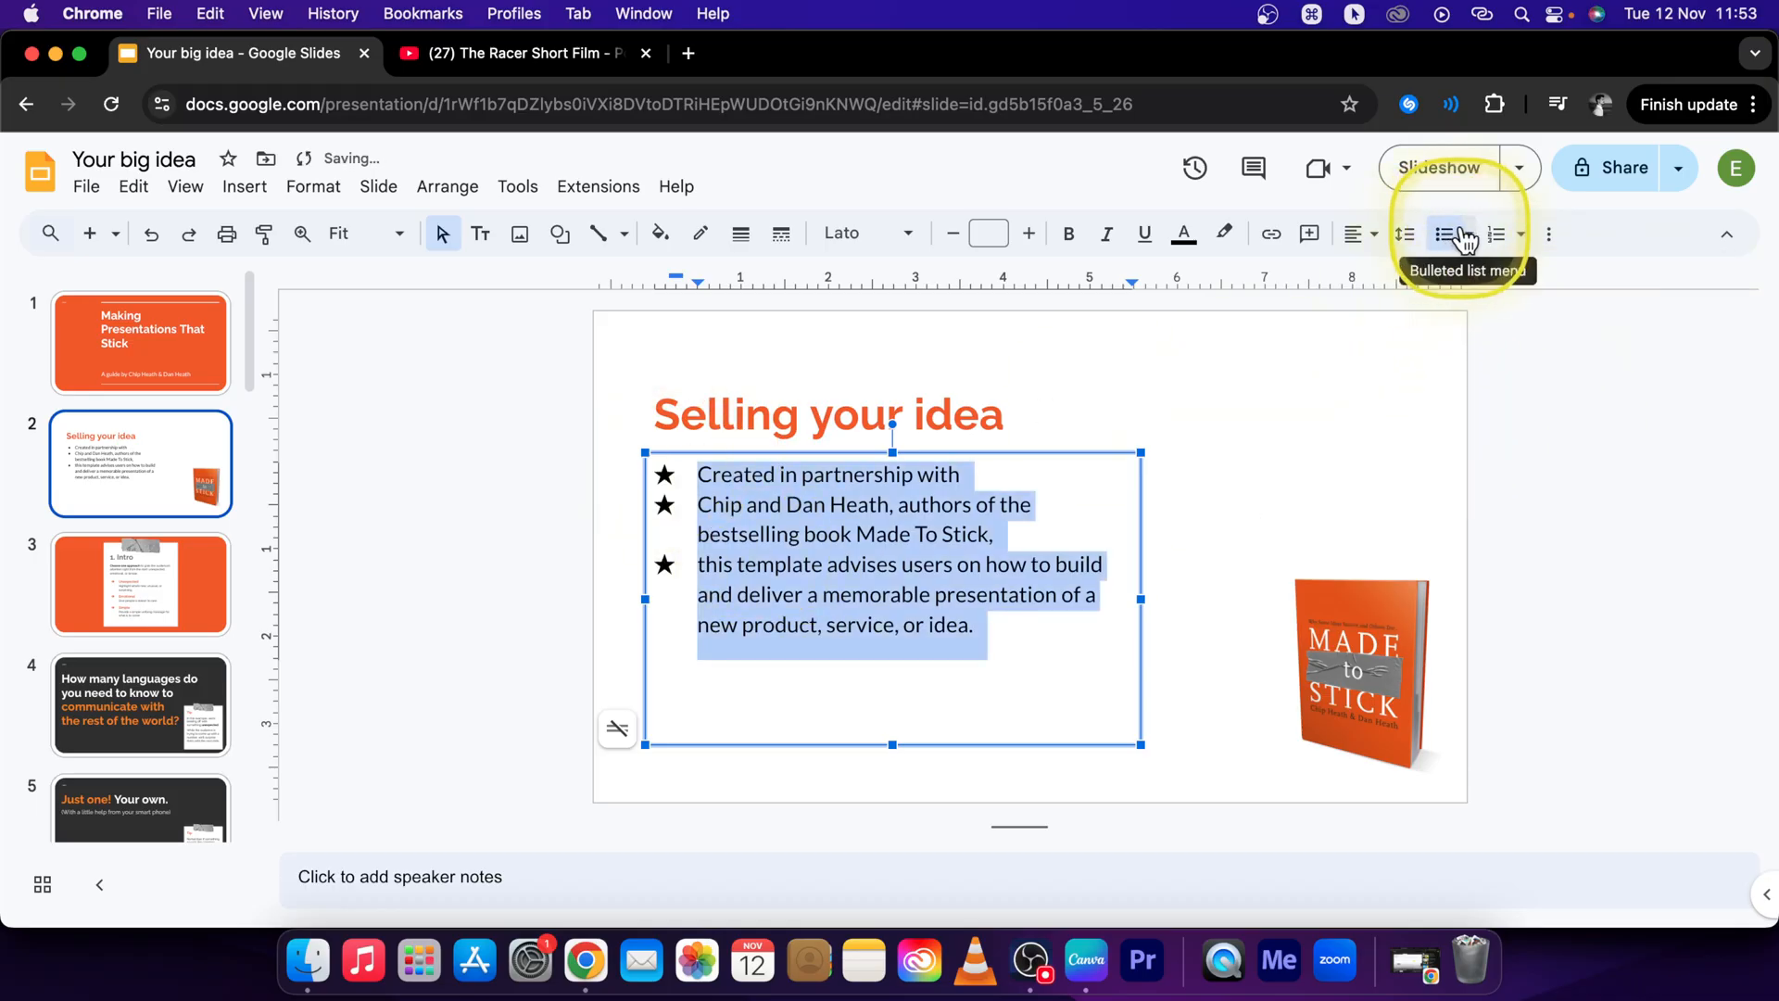
{"action": "left_click", "coordinate": [1447, 234]}
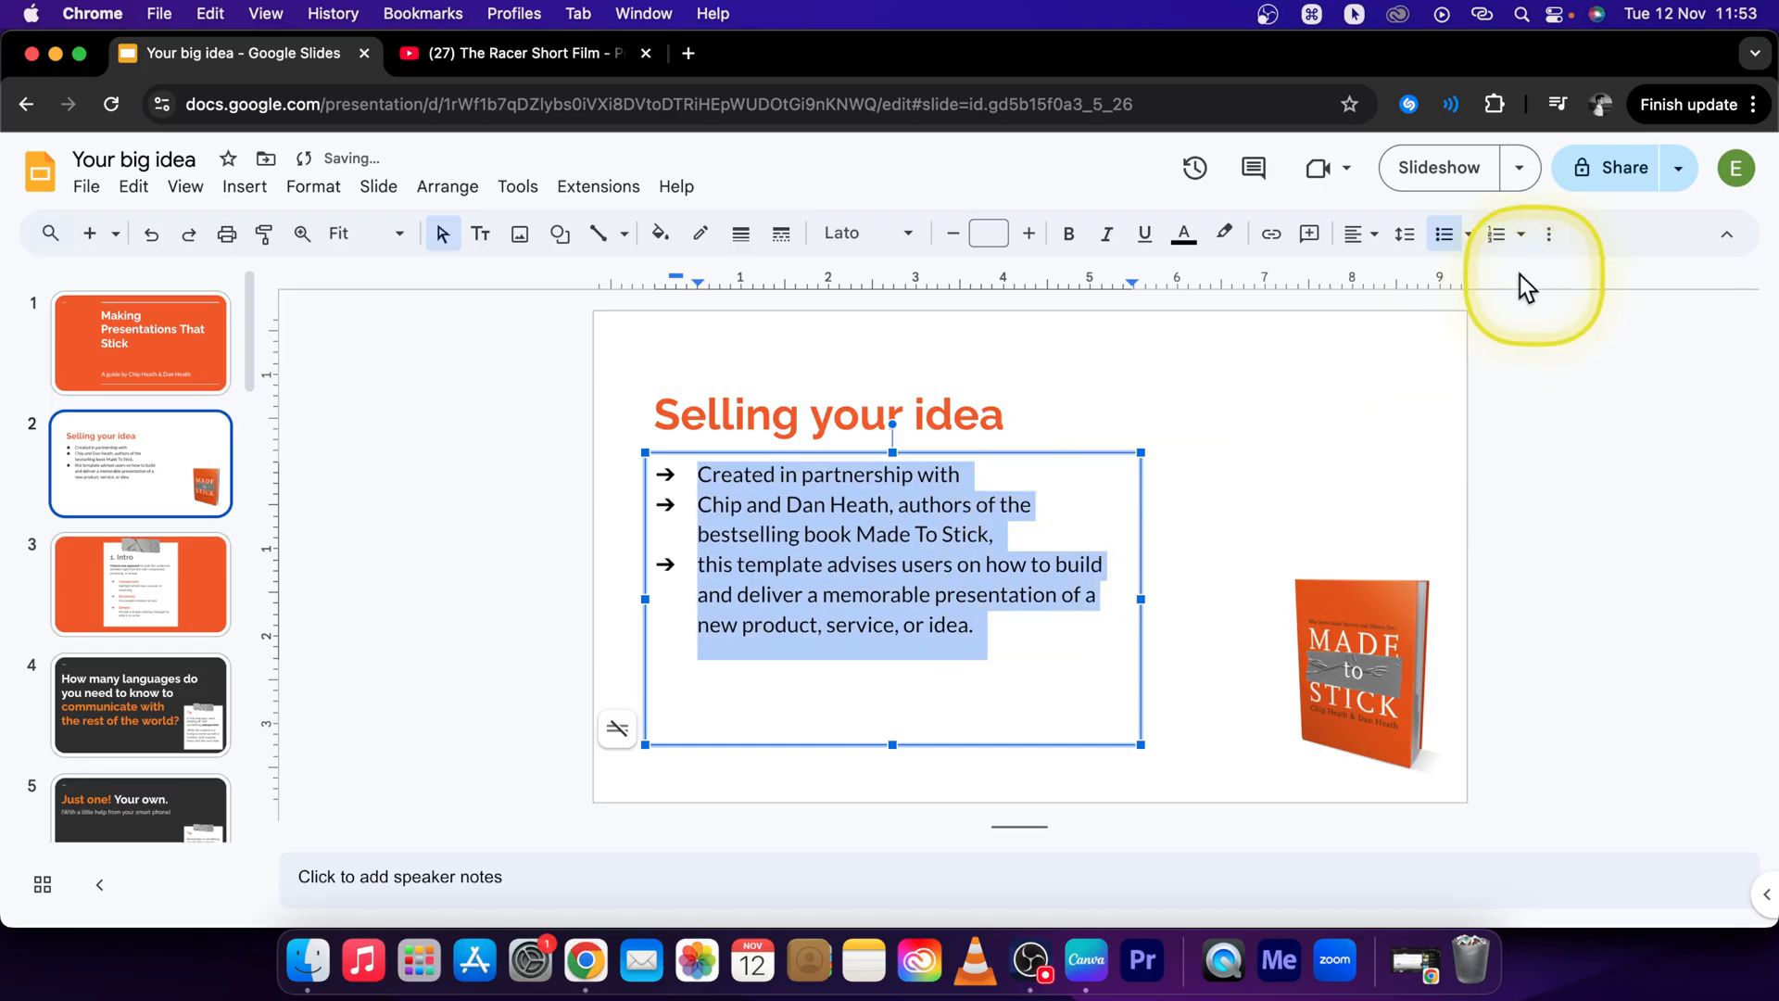
{"action": "mouse_move", "coordinate": [1497, 233]}
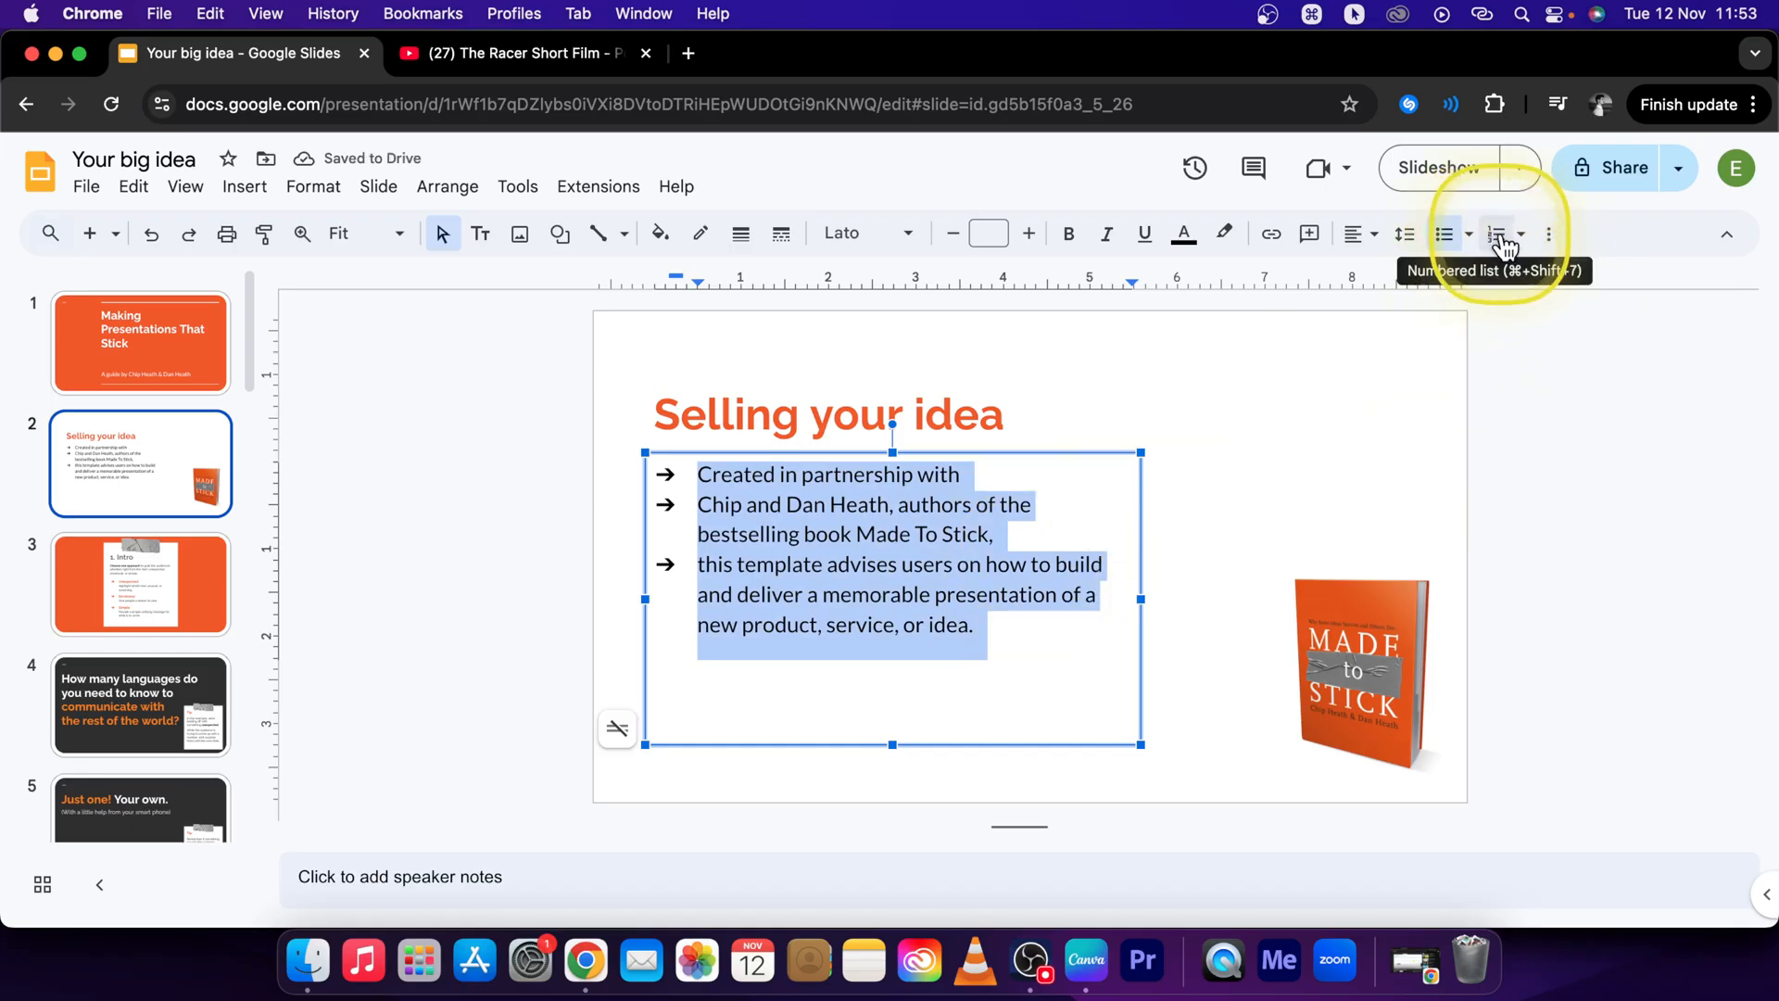
Convert the list to a numbered list lettered A, B, C
{"action": "left_click", "coordinate": [1494, 234]}
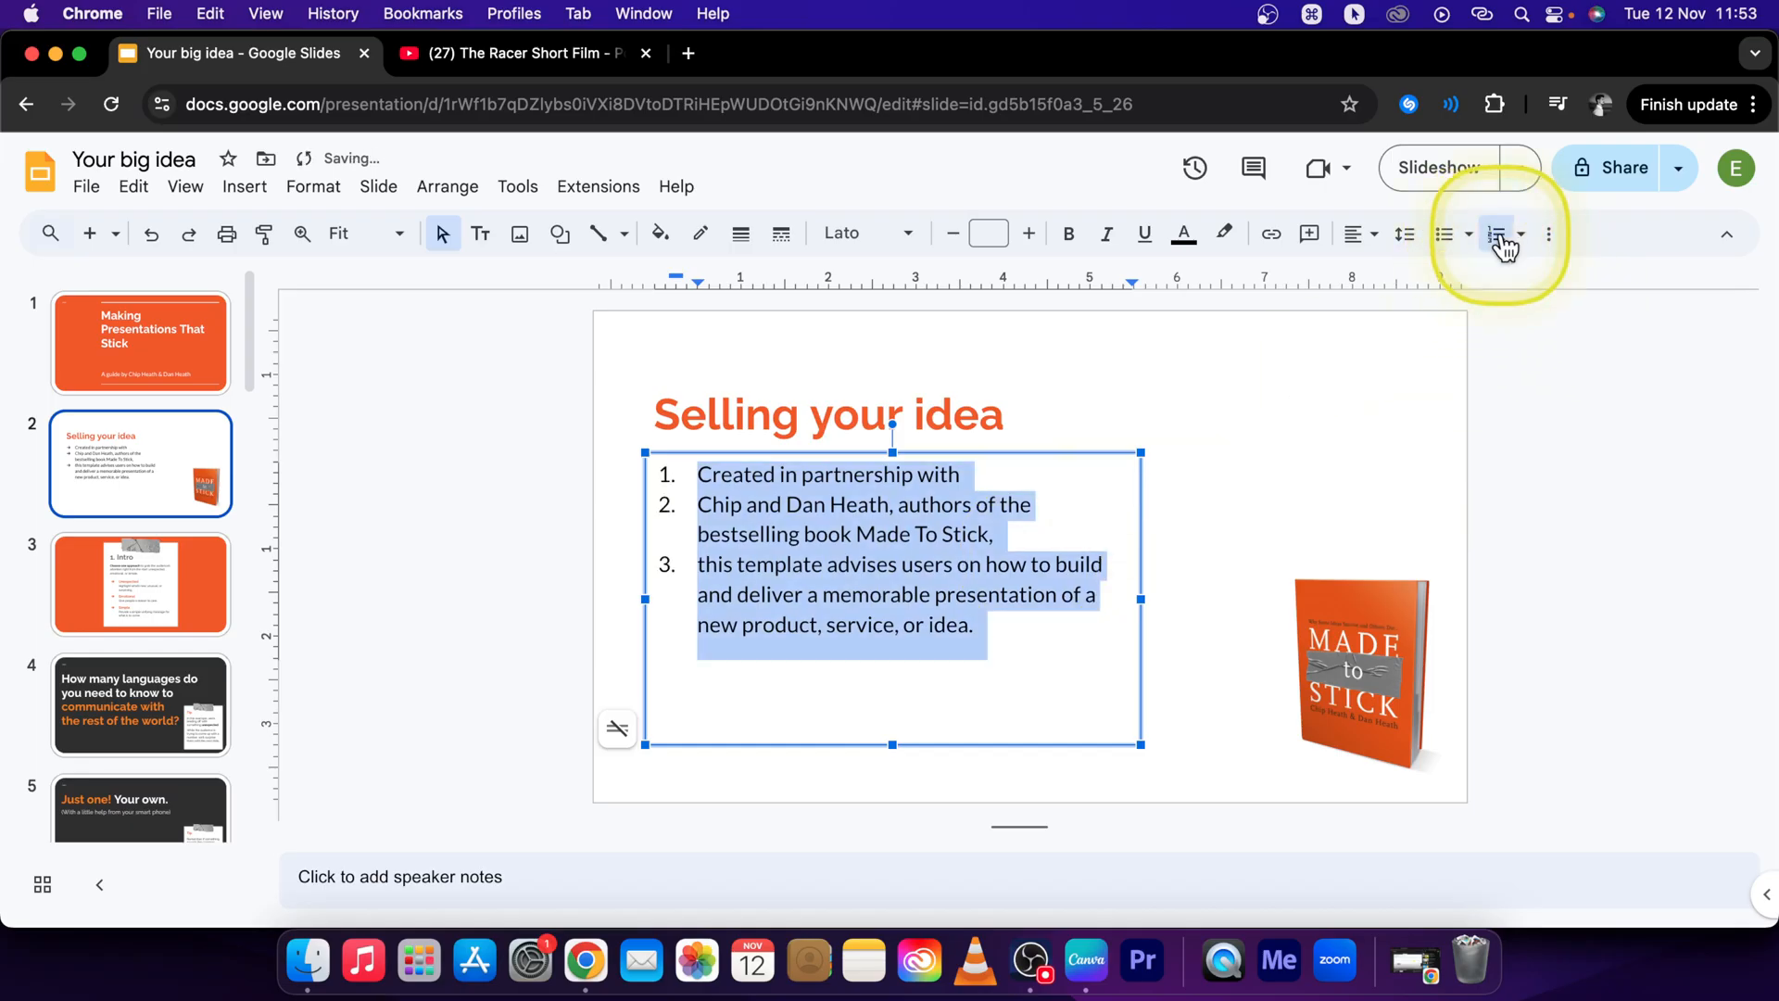
{"action": "left_click", "coordinate": [1519, 233]}
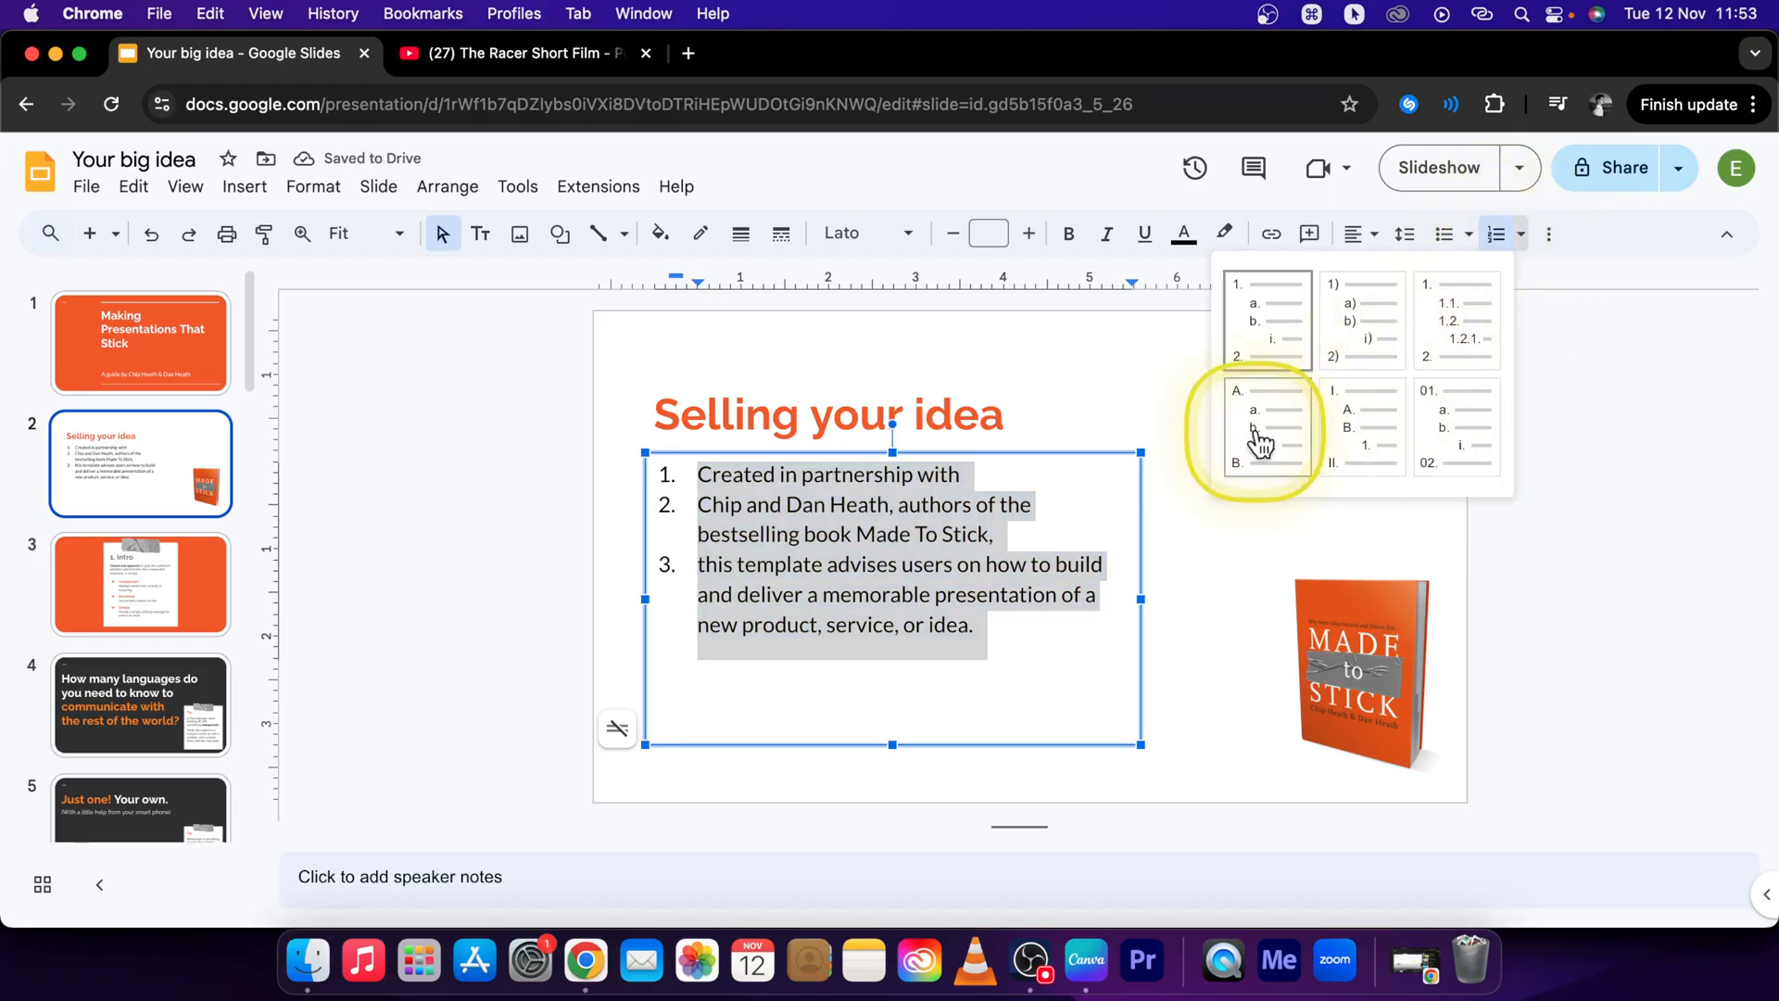
{"action": "left_click", "coordinate": [1263, 426]}
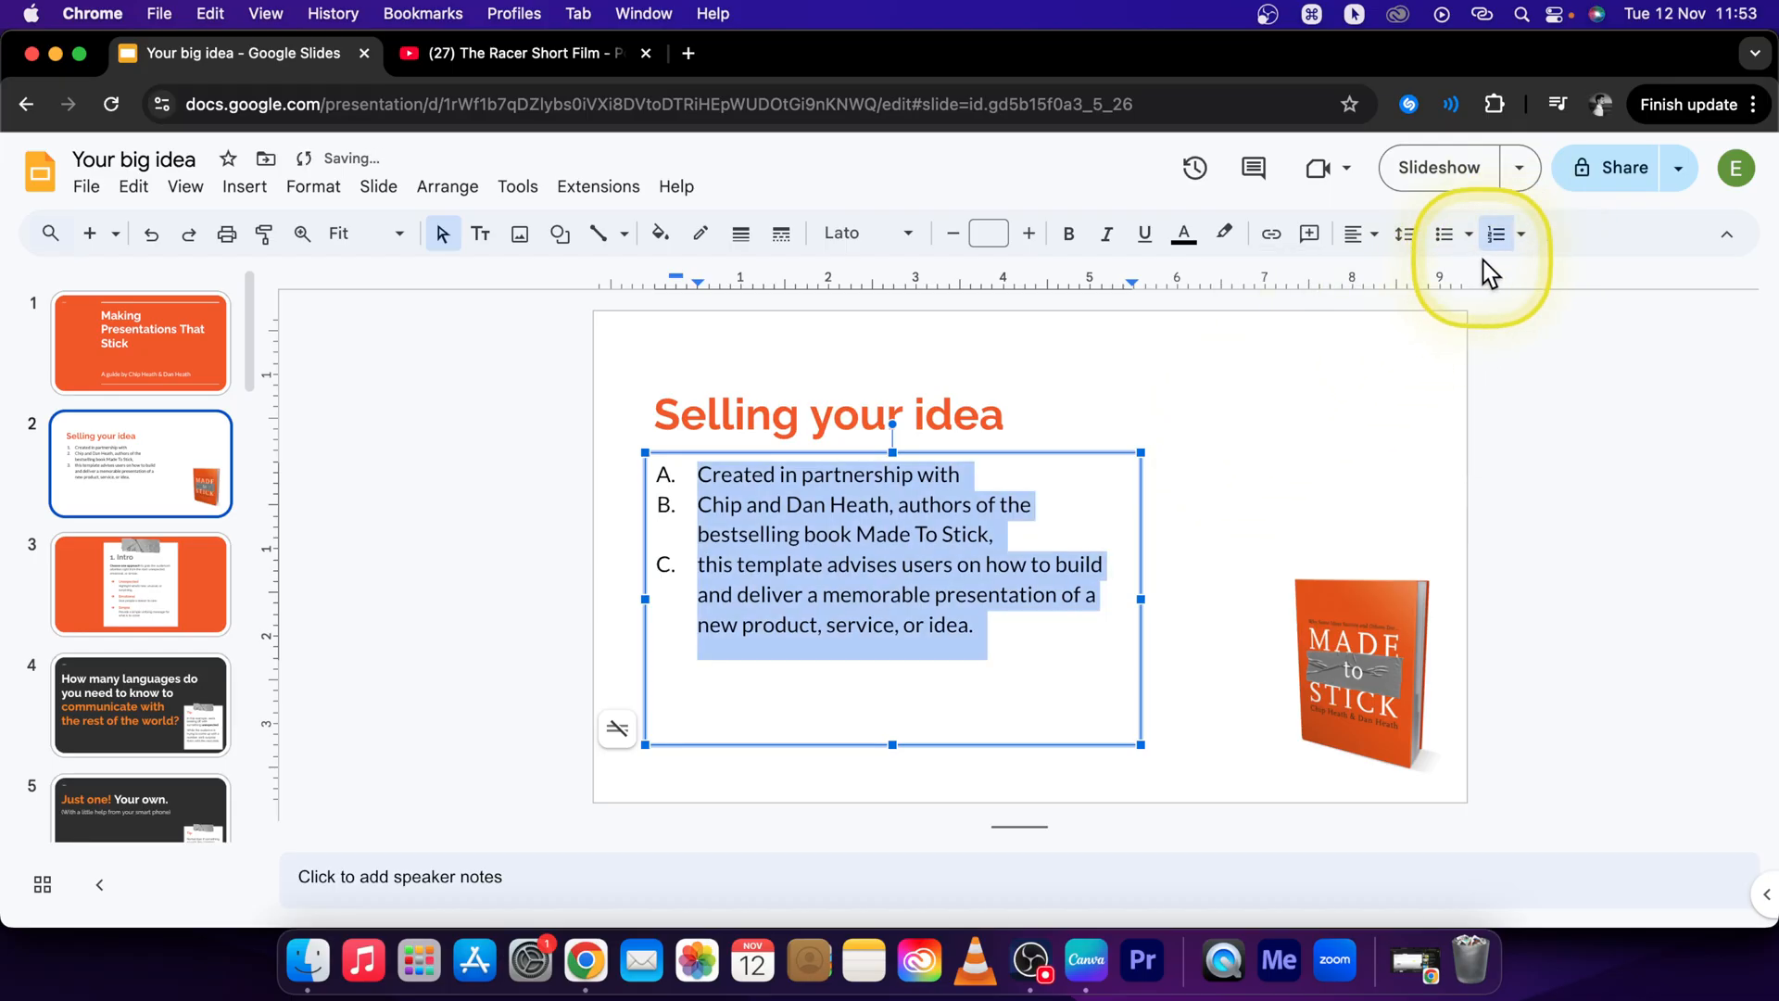
{"action": "mouse_move", "coordinate": [1549, 234]}
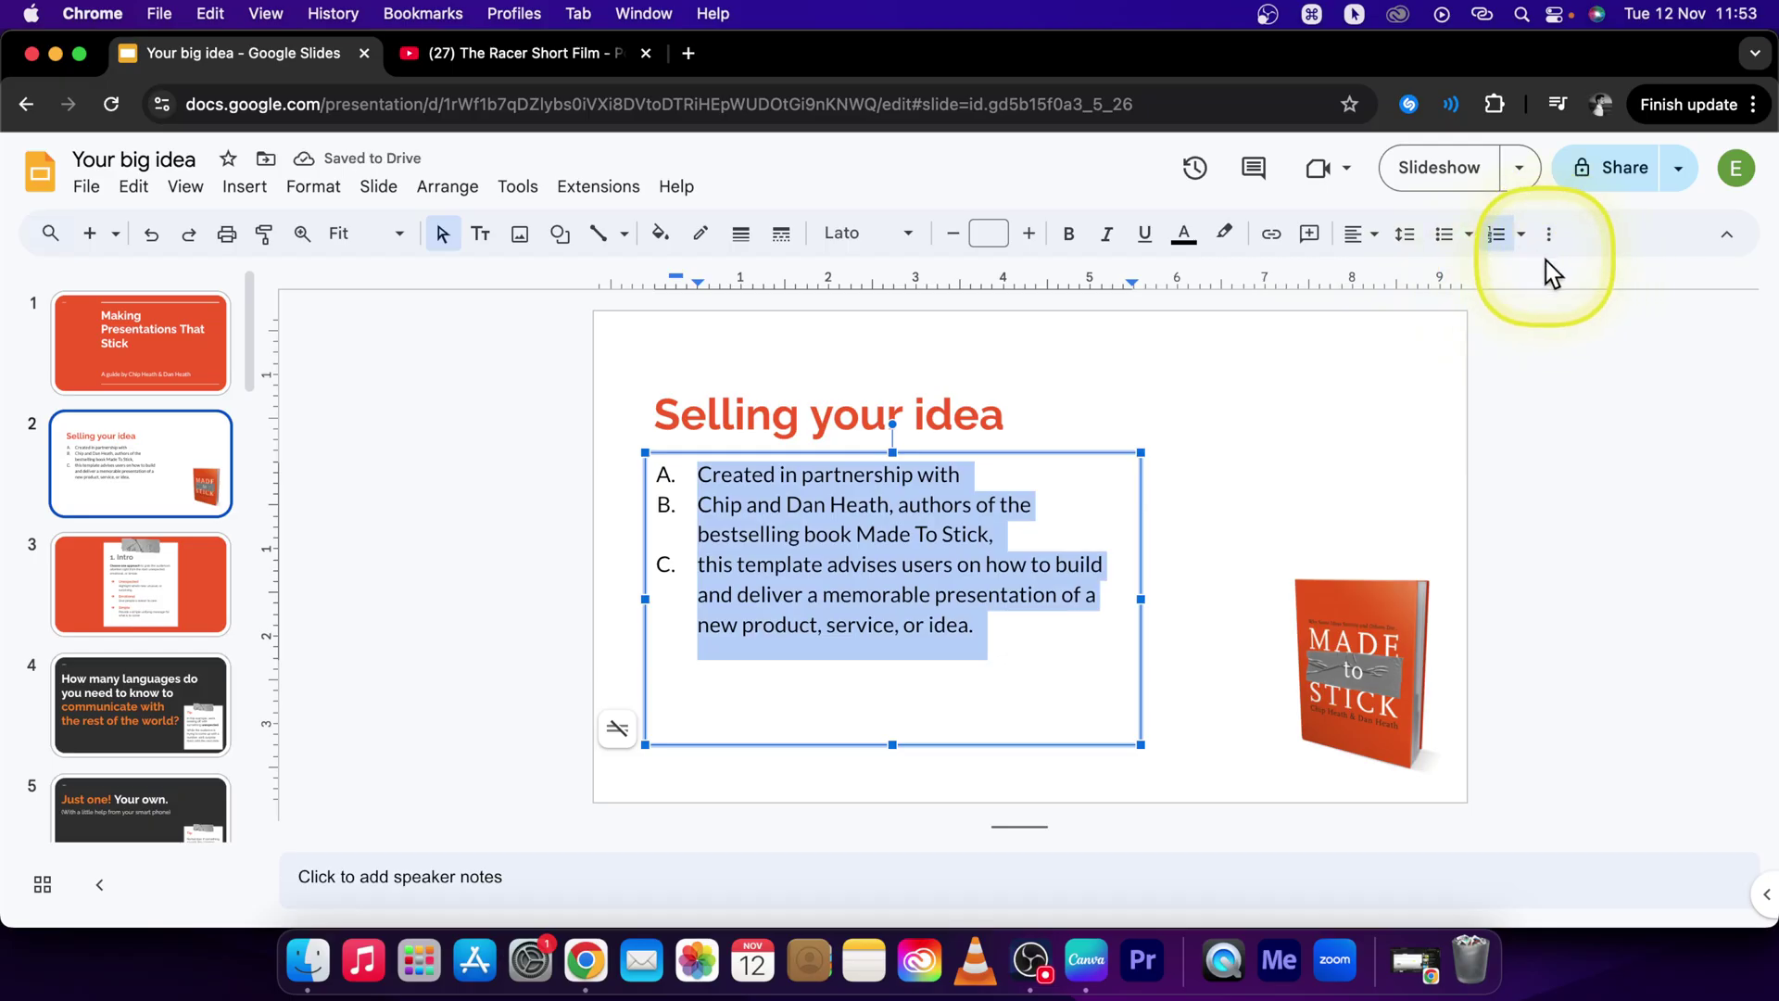
Switch the A, B, C list back to plain round bullets
{"action": "left_click", "coordinate": [1446, 233]}
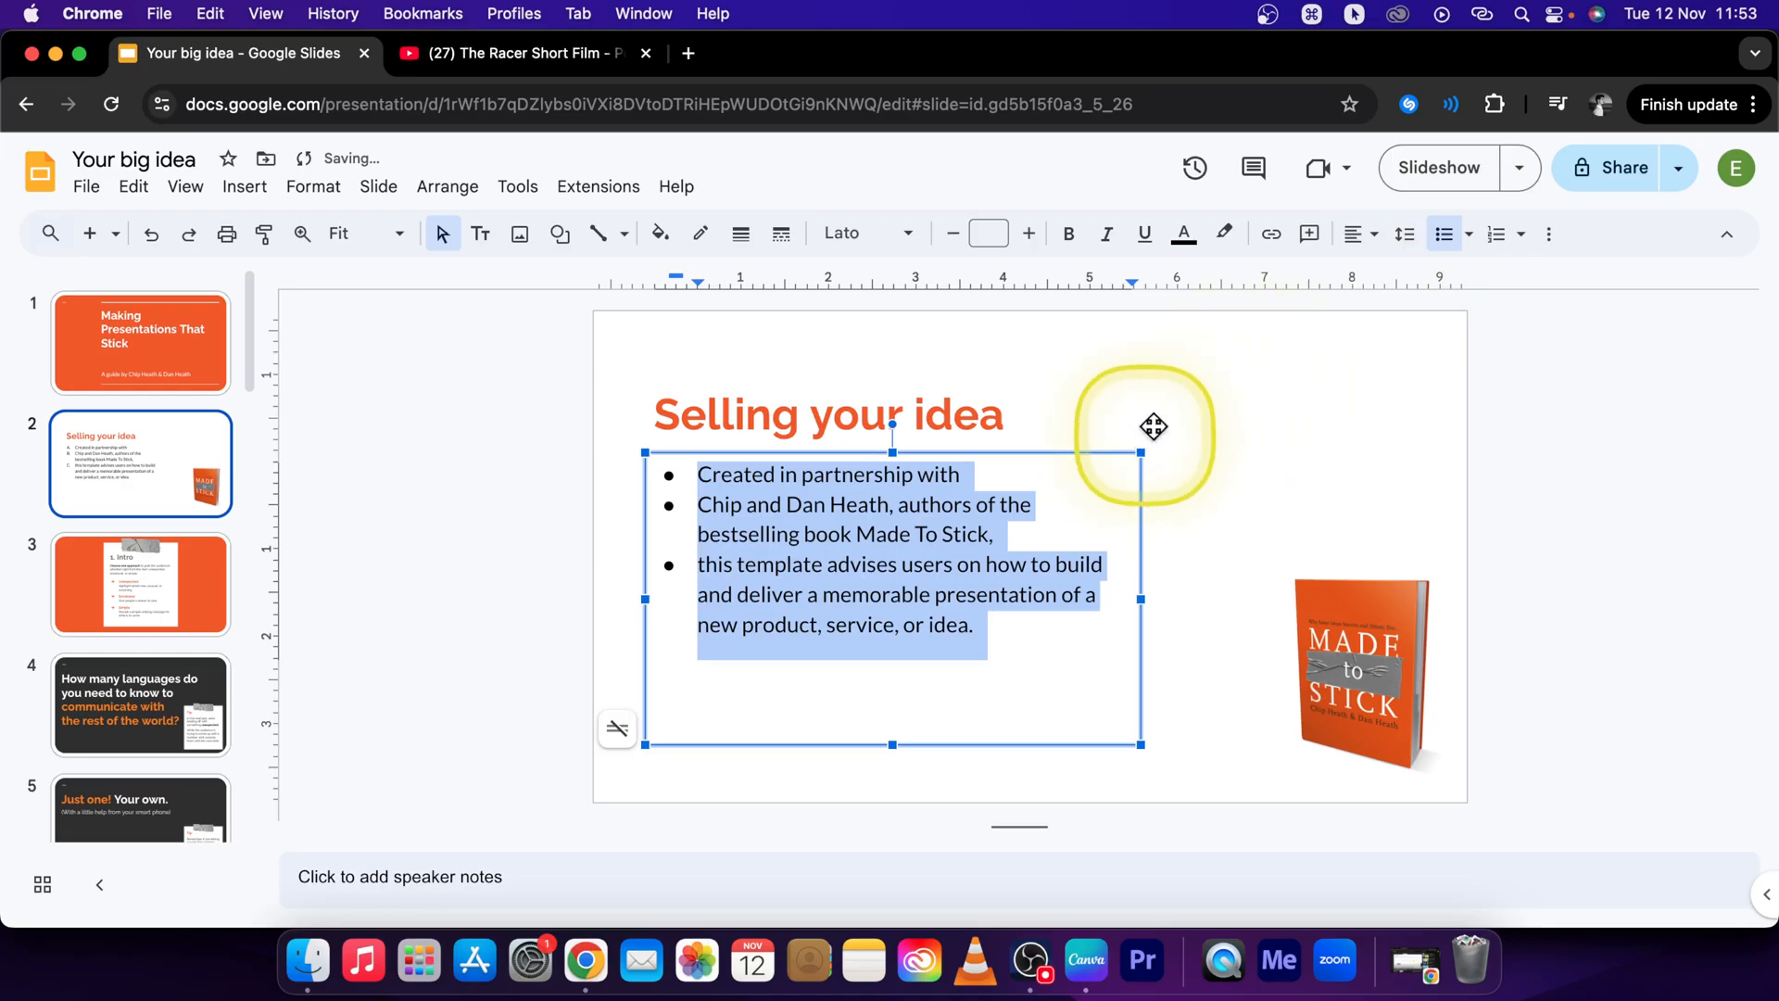